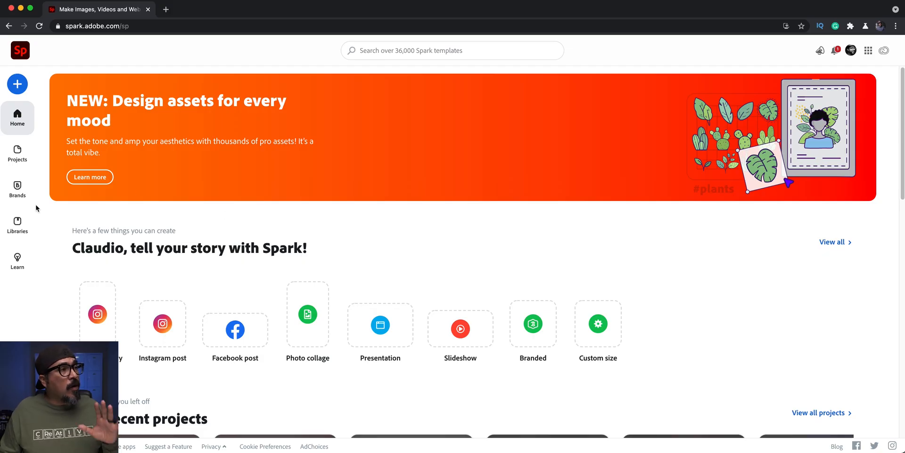
Open the Brands page from the left sidebar to list your brands, including Bucakroo Ranch.
click(17, 190)
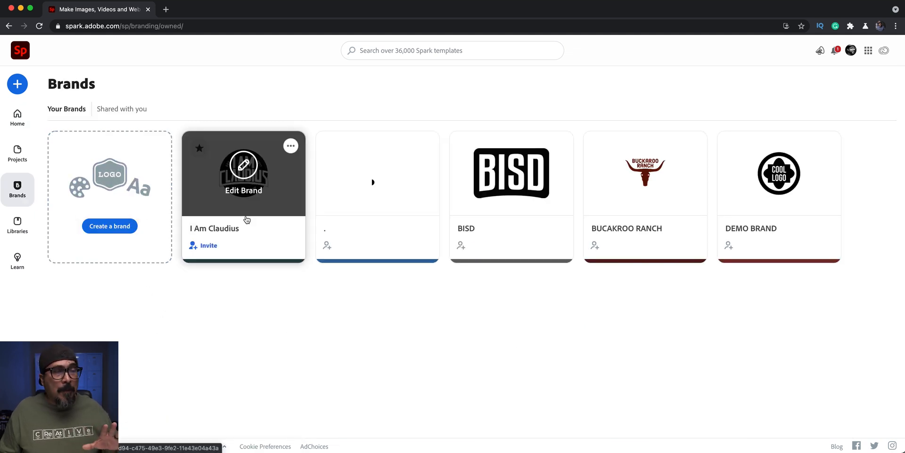
mouse_move(289, 361)
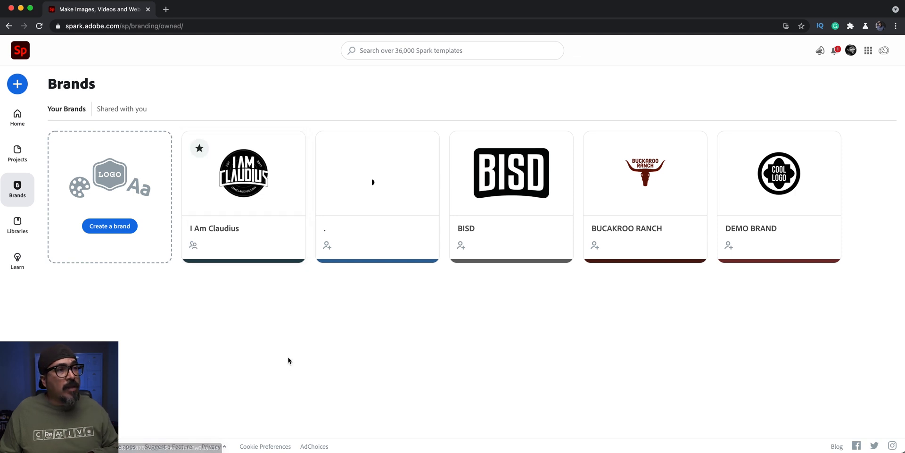
mouse_move(697, 250)
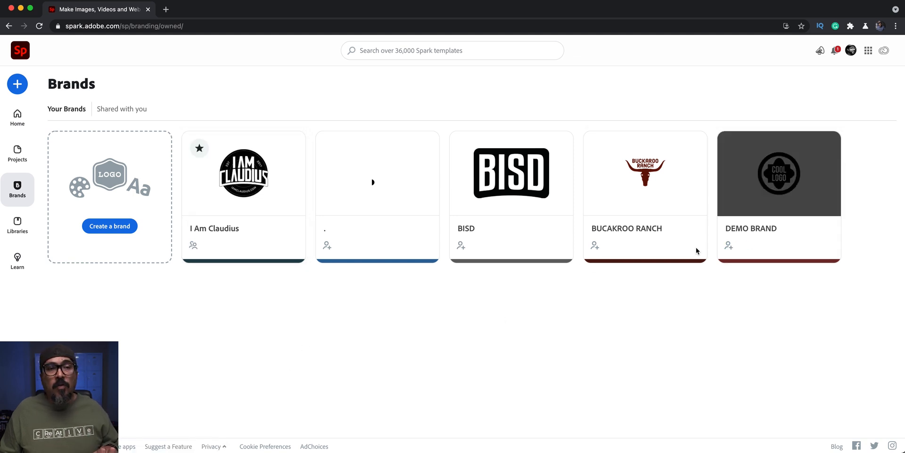
mouse_move(514, 308)
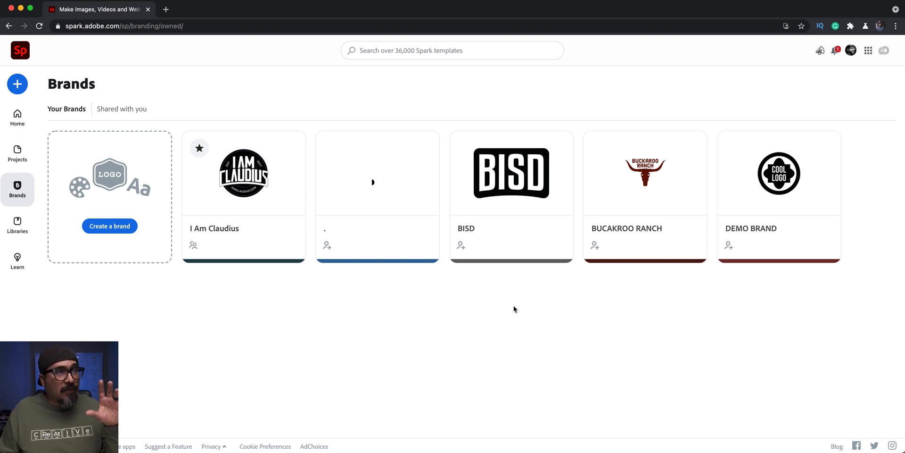
mouse_move(514, 294)
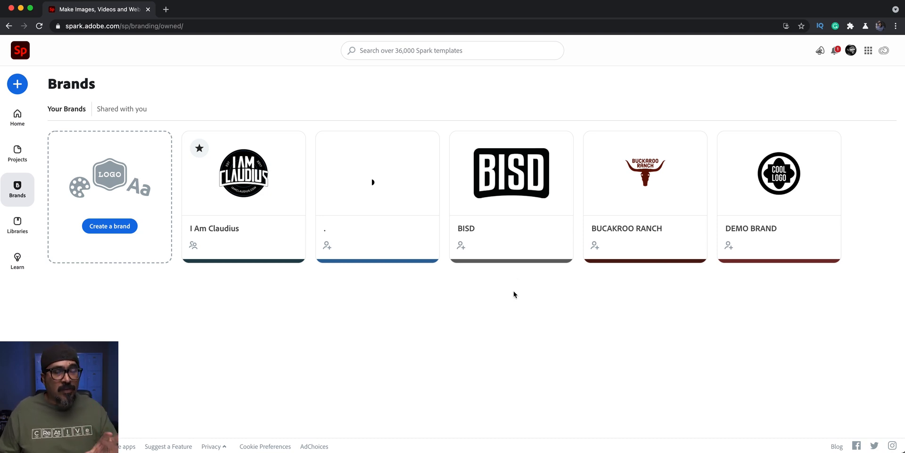
mouse_move(472, 337)
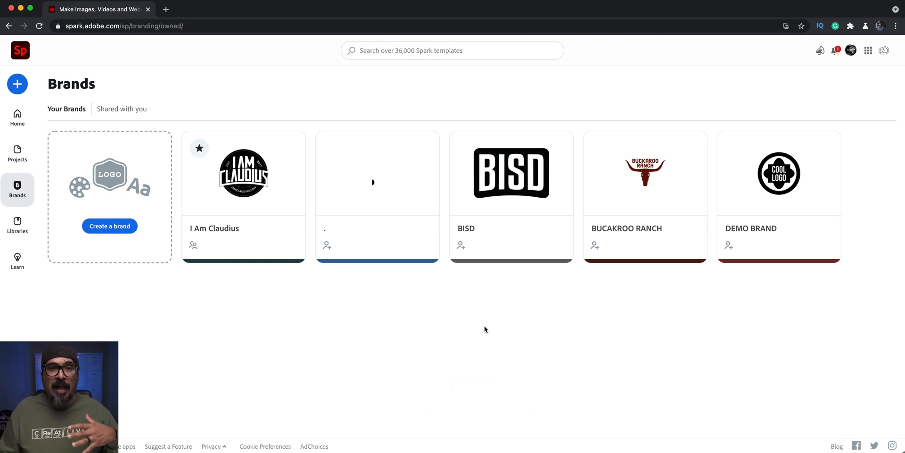
mouse_move(663, 281)
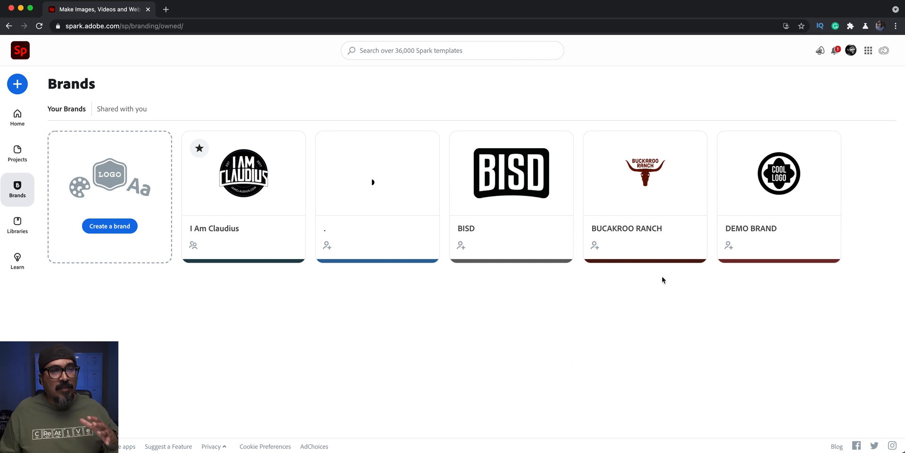
mouse_move(701, 203)
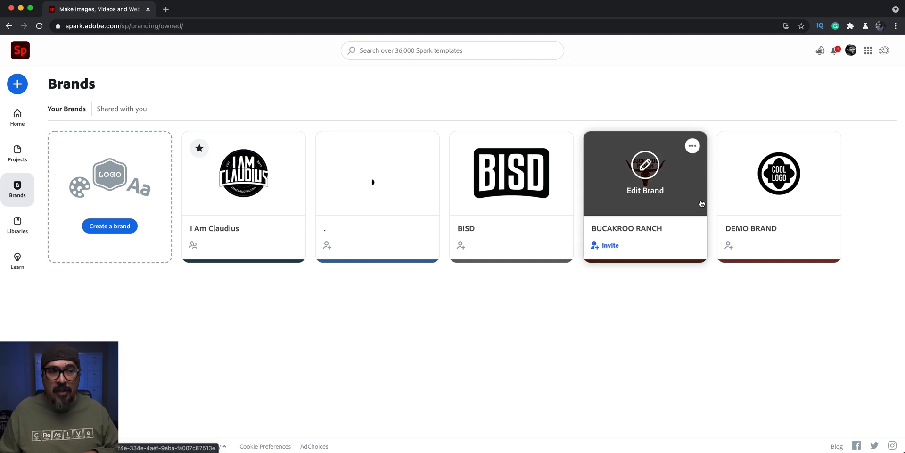
mouse_move(623, 252)
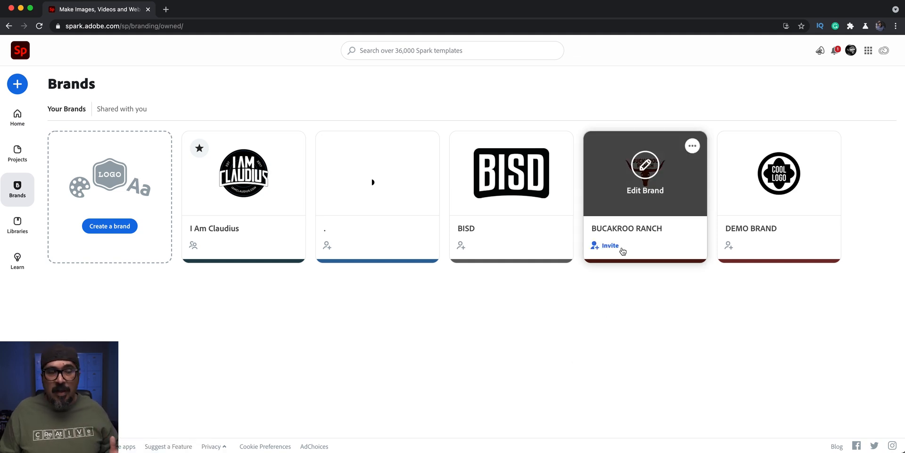
Start inviting to the Bucakroo Ranch brand and enter 'clyde' as the recipient.
click(692, 146)
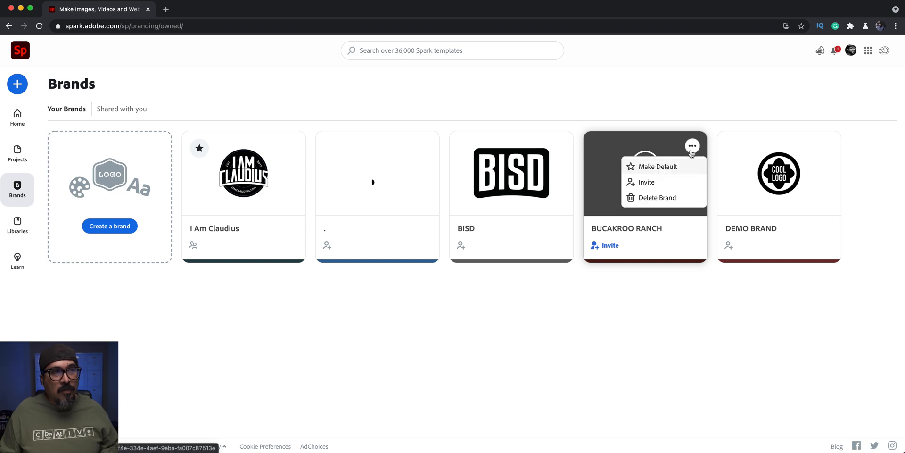
mouse_move(645, 271)
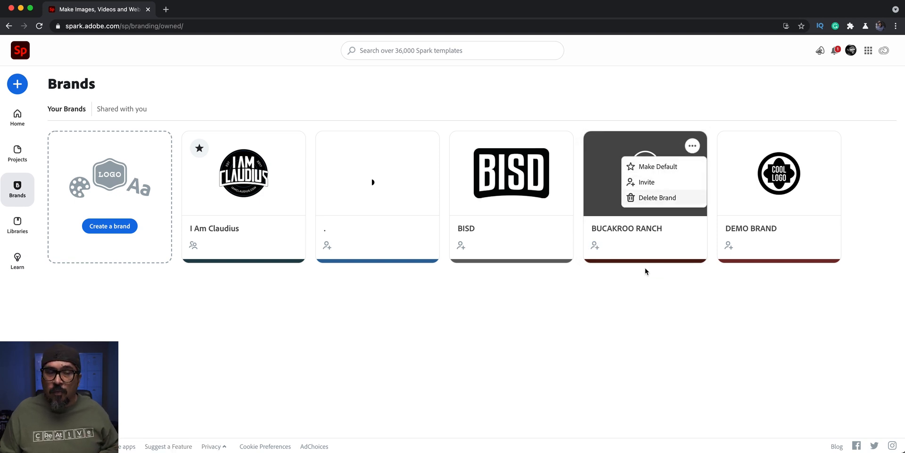
click(648, 182)
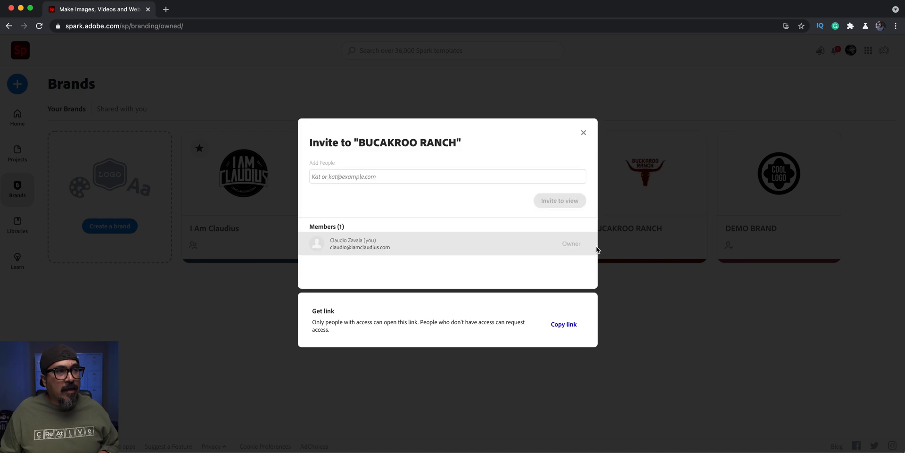
click(448, 175)
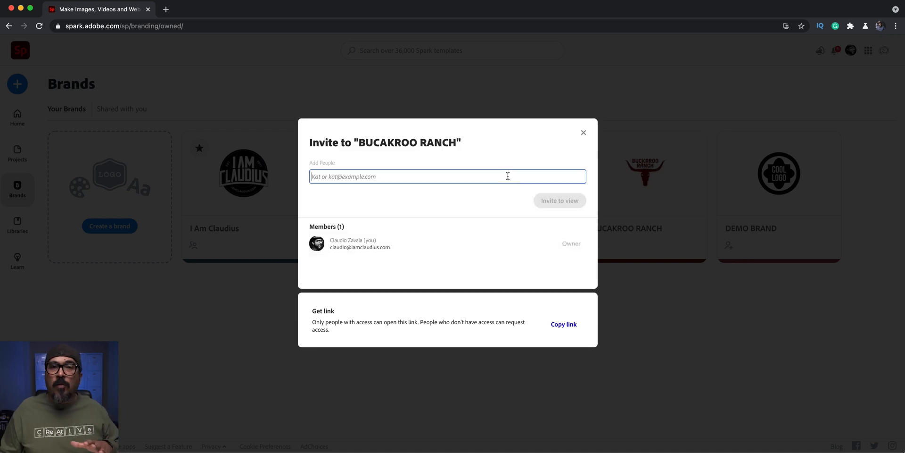
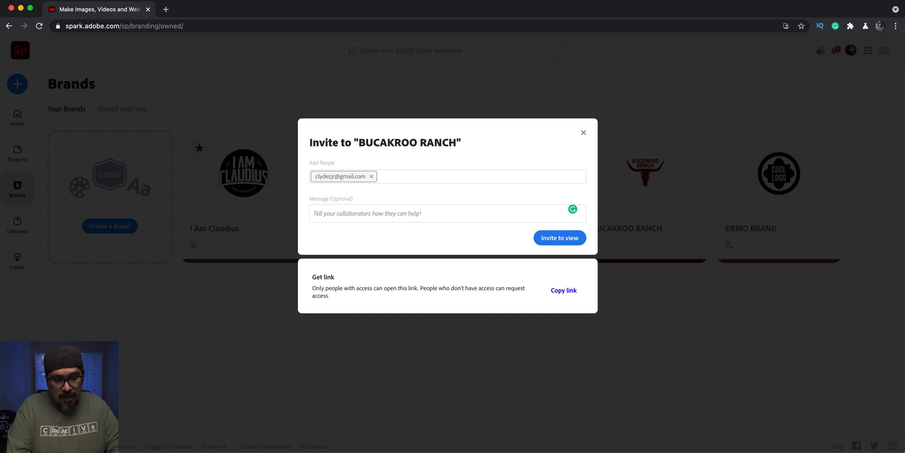
Add the note 'This is the branding for Buckaroo Ranch' and send the view invite.
text(This is the b)
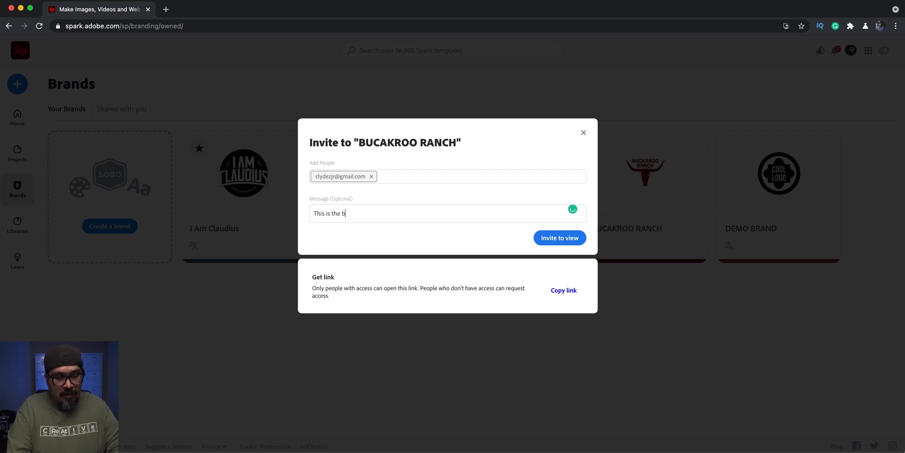
text(randing)
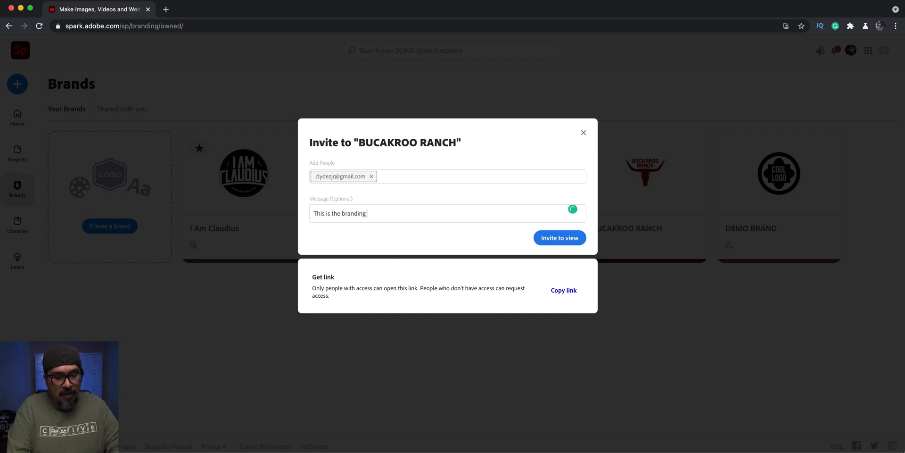
text(for Buca)
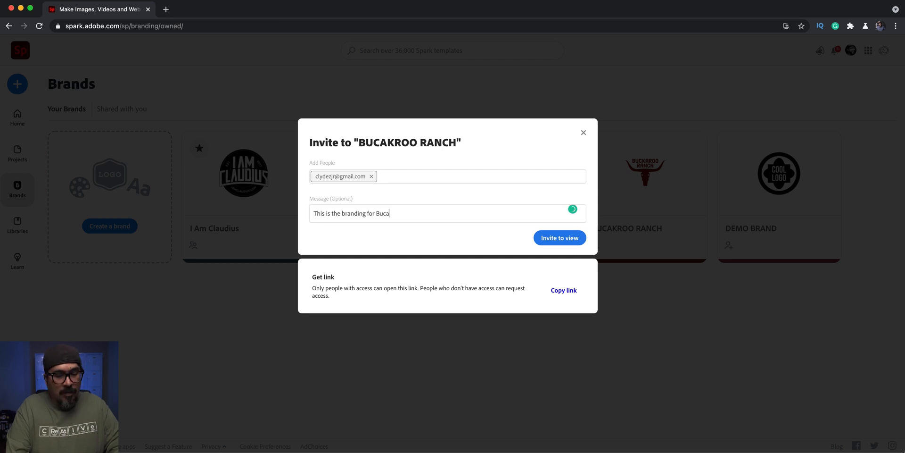
key(Backspace)
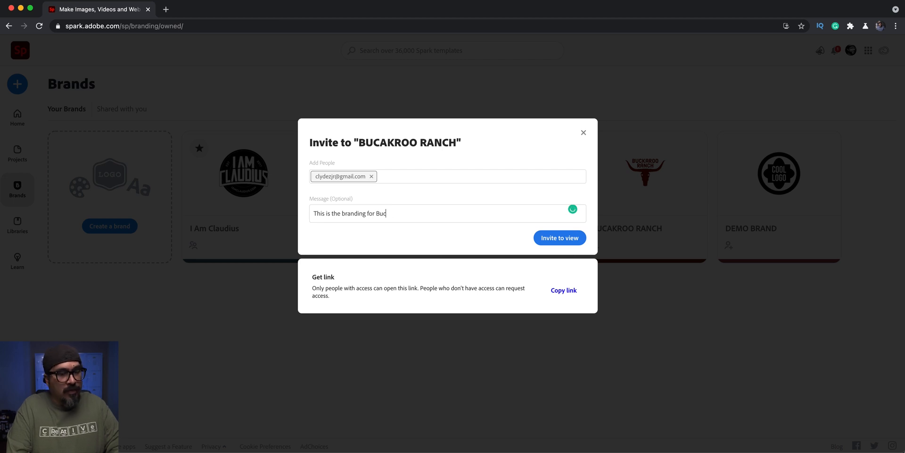
text(karoo Ran)
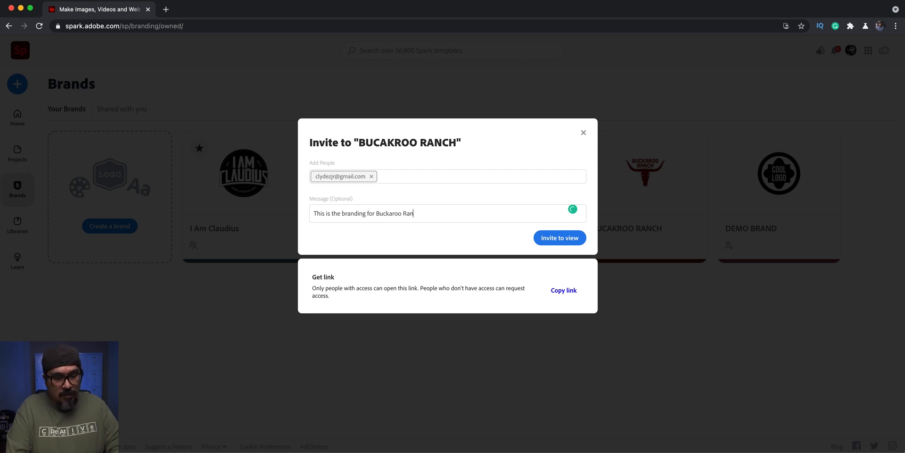
text(ch)
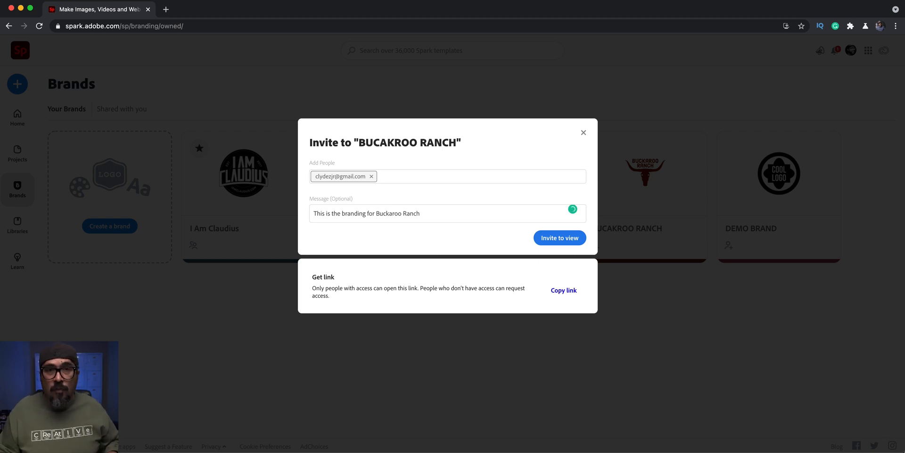
mouse_move(559, 238)
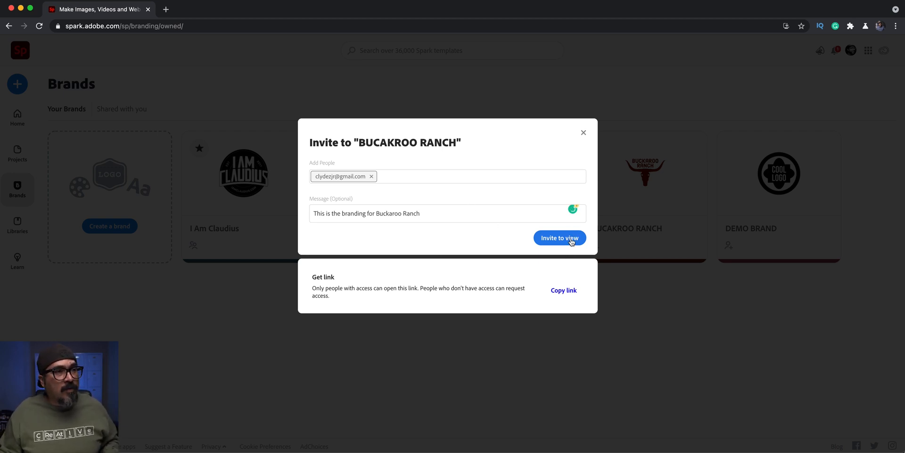
click(559, 238)
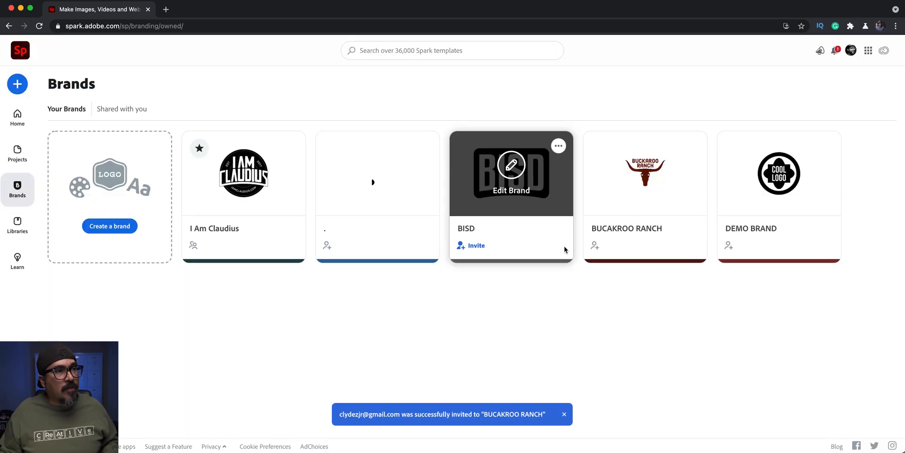
mouse_move(548, 354)
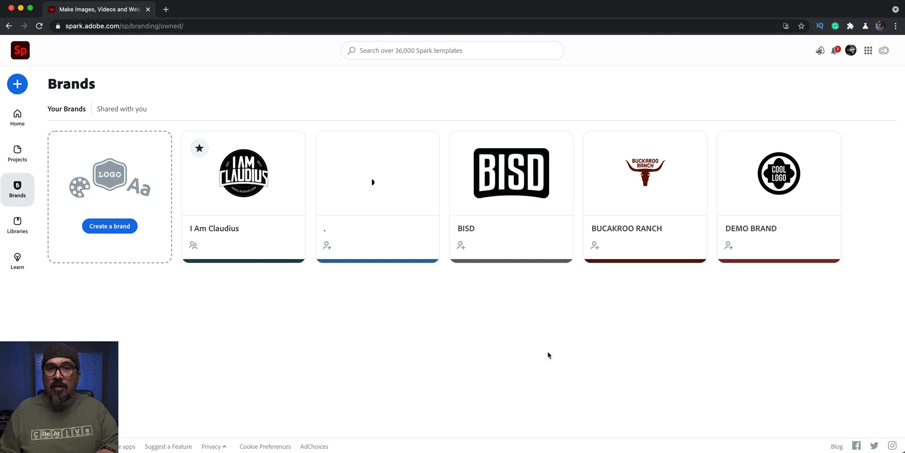
From Home, accept the Bucakroo Ranch brand invitation in the notifications panel.
click(18, 118)
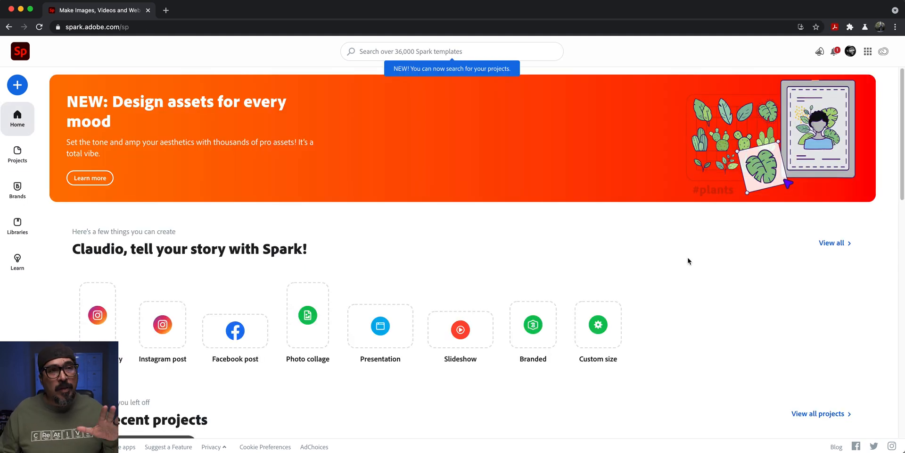
mouse_move(672, 240)
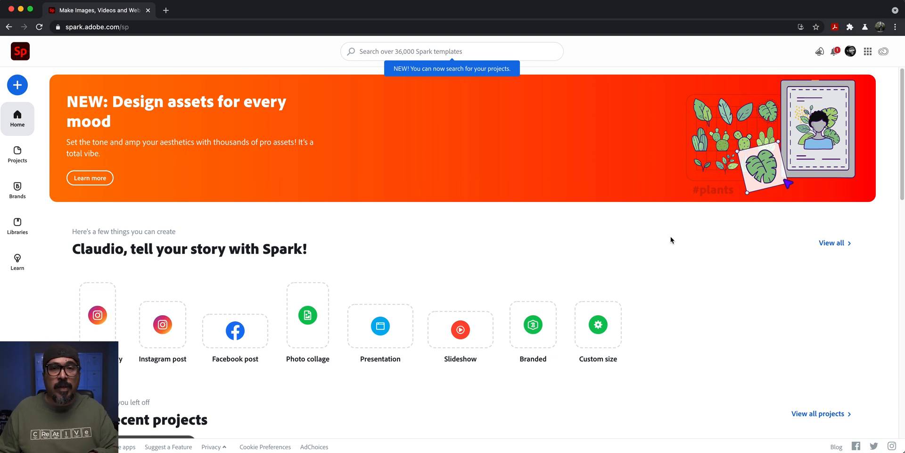
mouse_move(717, 153)
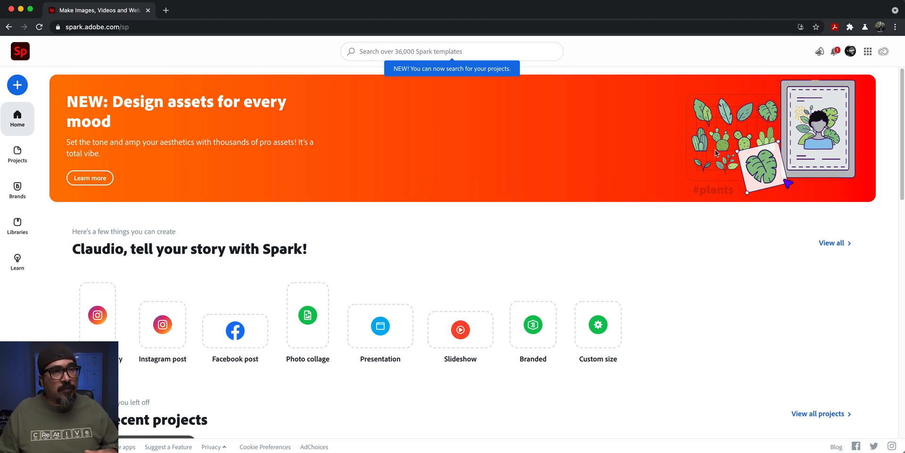
mouse_move(835, 52)
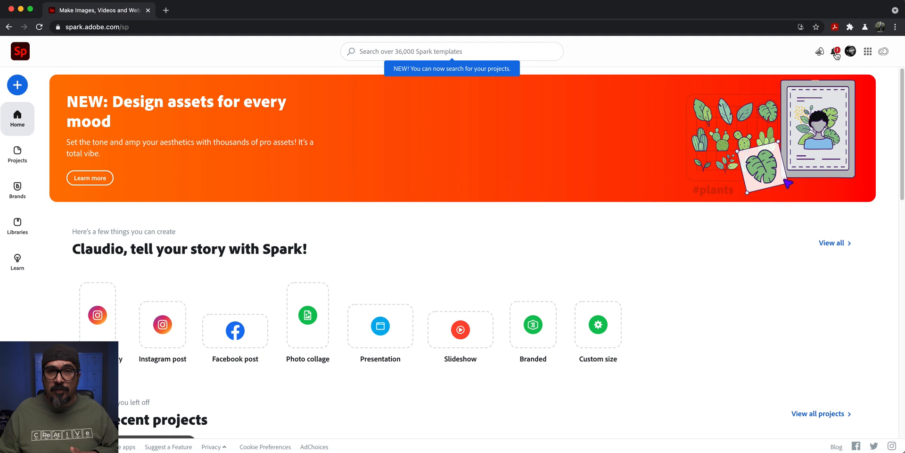
click(834, 52)
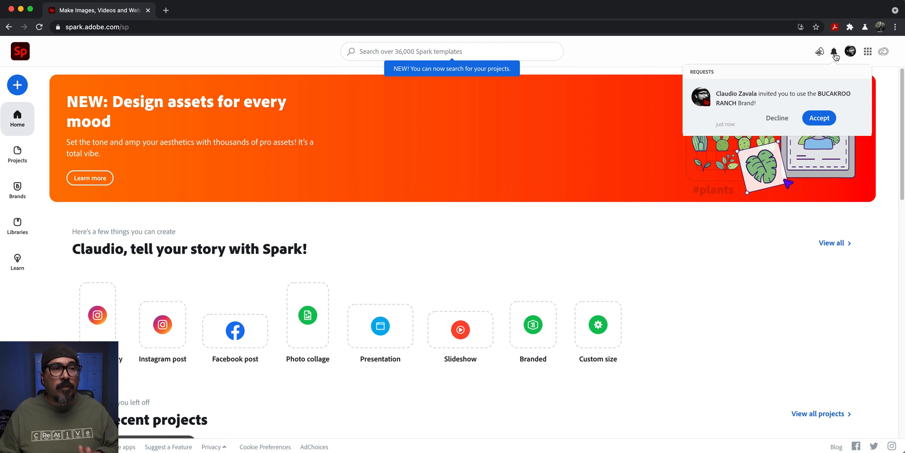
mouse_move(823, 87)
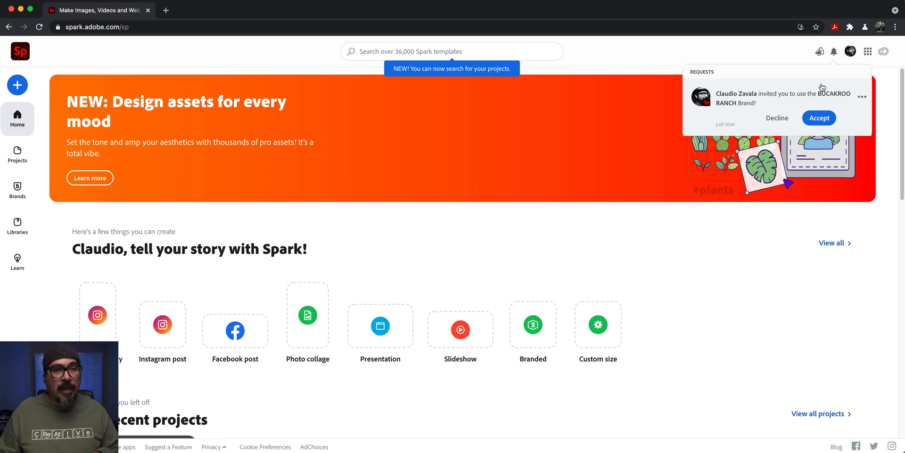
click(819, 118)
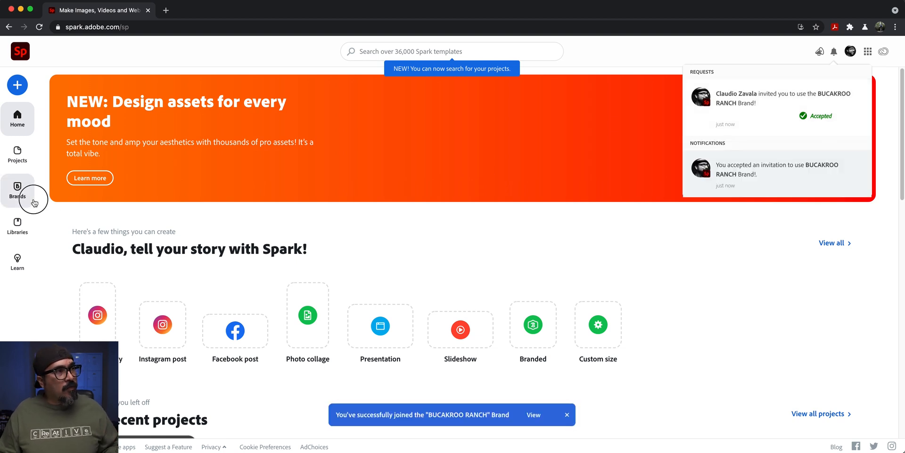
Check Brands > Shared with you to confirm Bucakroo Ranch is listed.
click(17, 192)
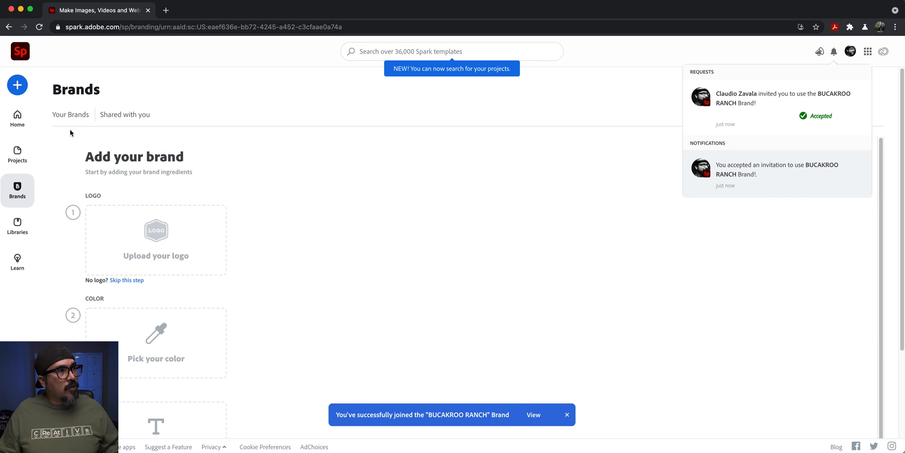
click(156, 240)
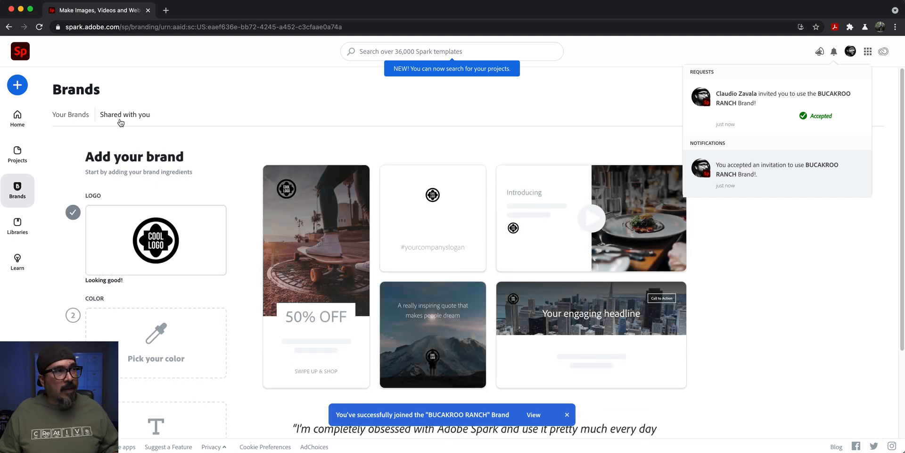
click(125, 114)
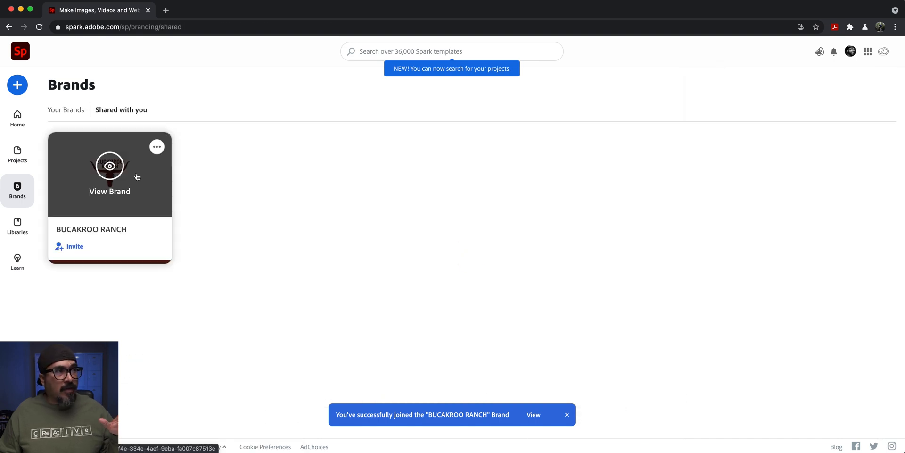
mouse_move(136, 177)
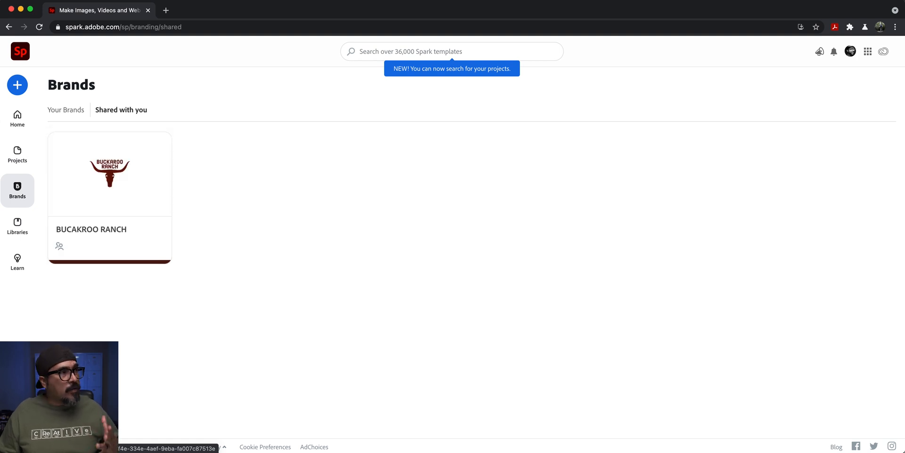
Create a new custom-size graphic at 2560 × 2560 px.
click(17, 84)
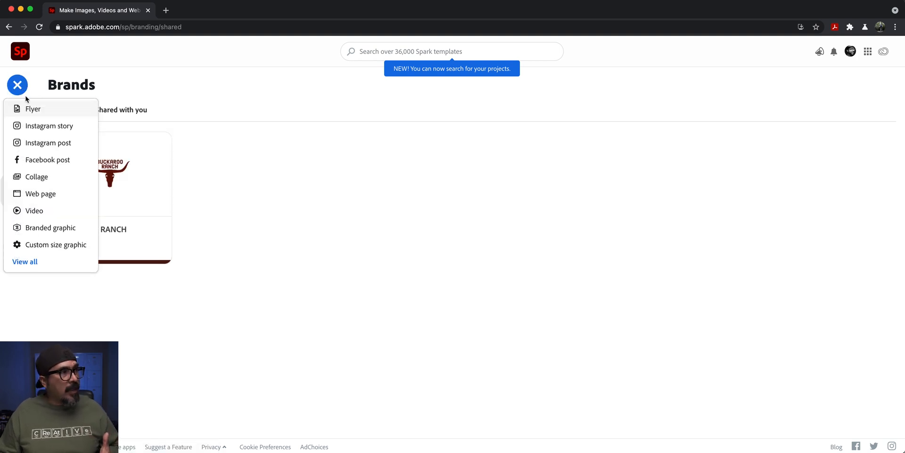
click(56, 244)
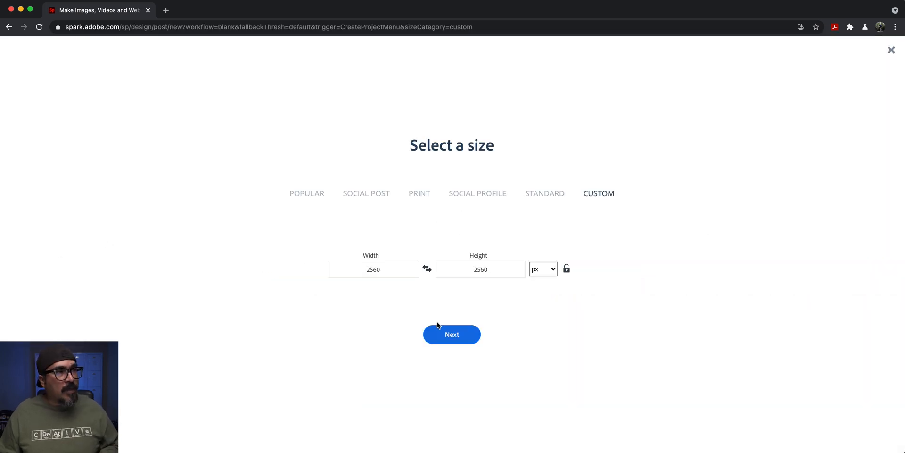
click(452, 333)
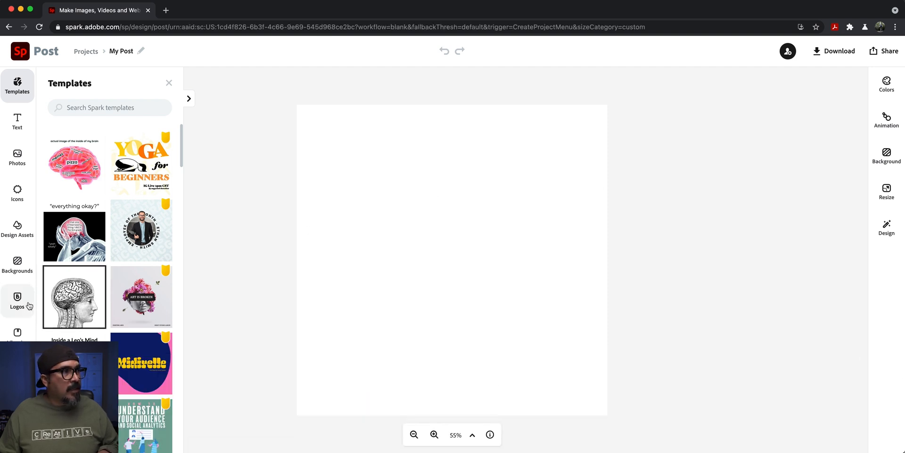
Add the primary Buckaroo Ranch logo and drag it larger into the bottom-right corner.
click(17, 300)
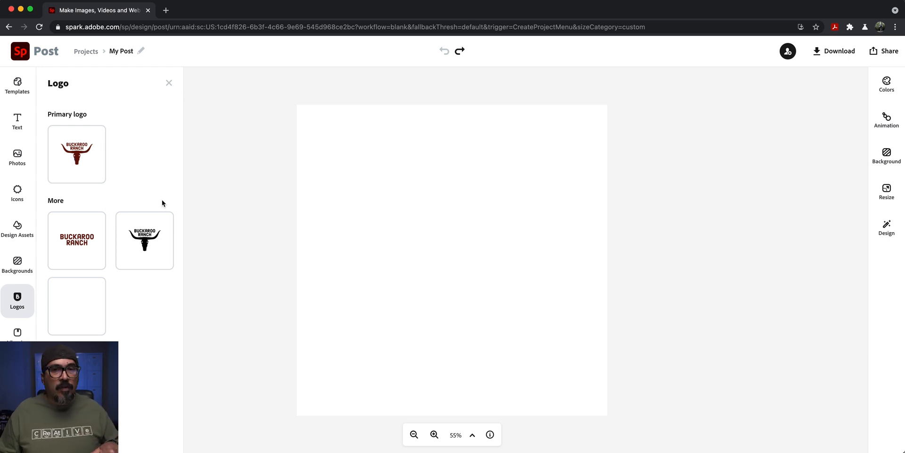
click(76, 153)
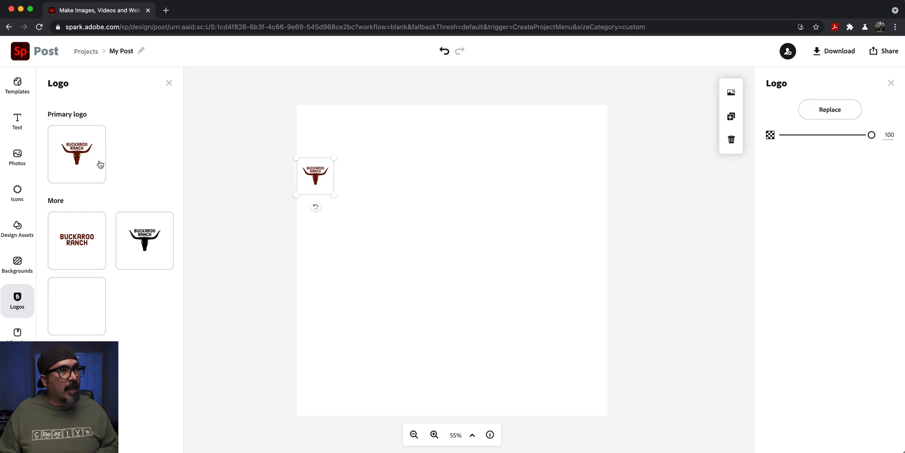
mouse_move(323, 179)
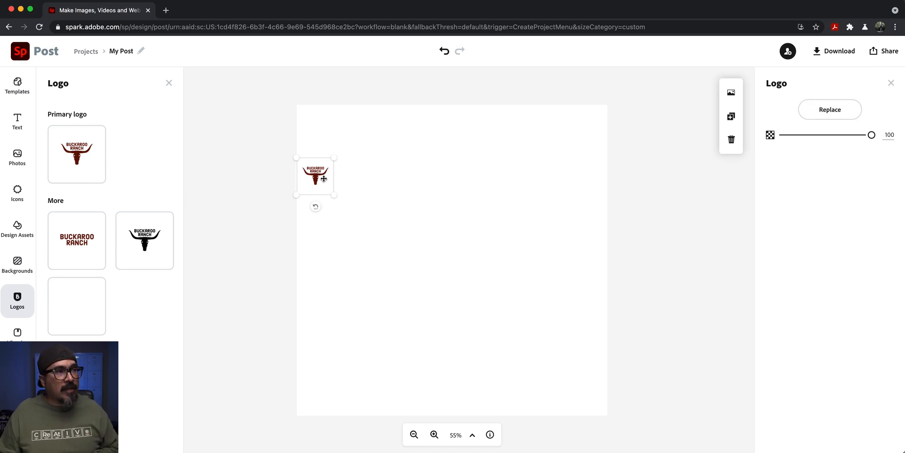
drag(315, 177, 571, 386)
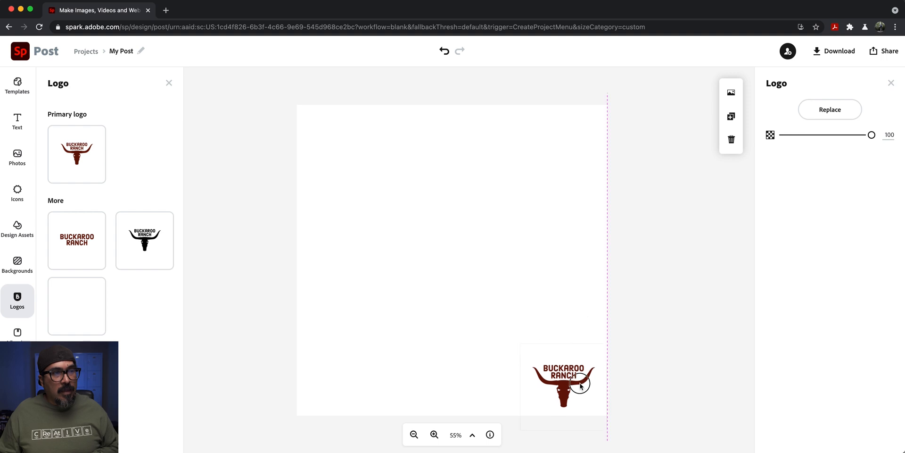
click(563, 386)
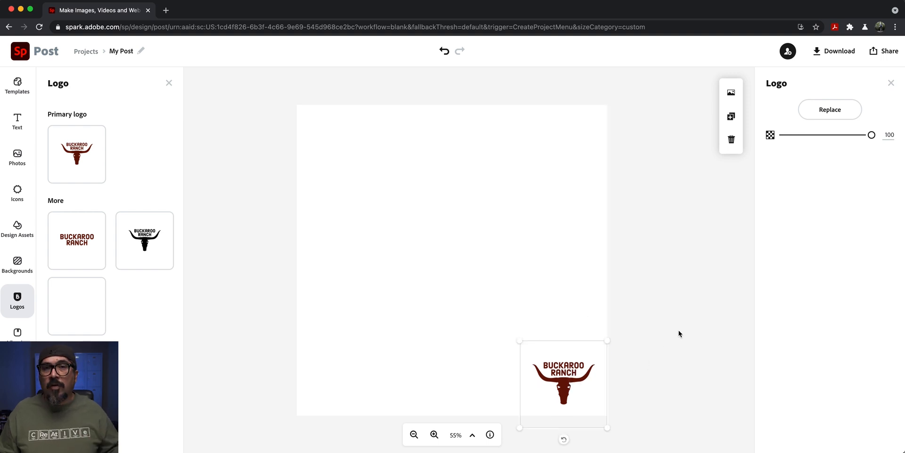